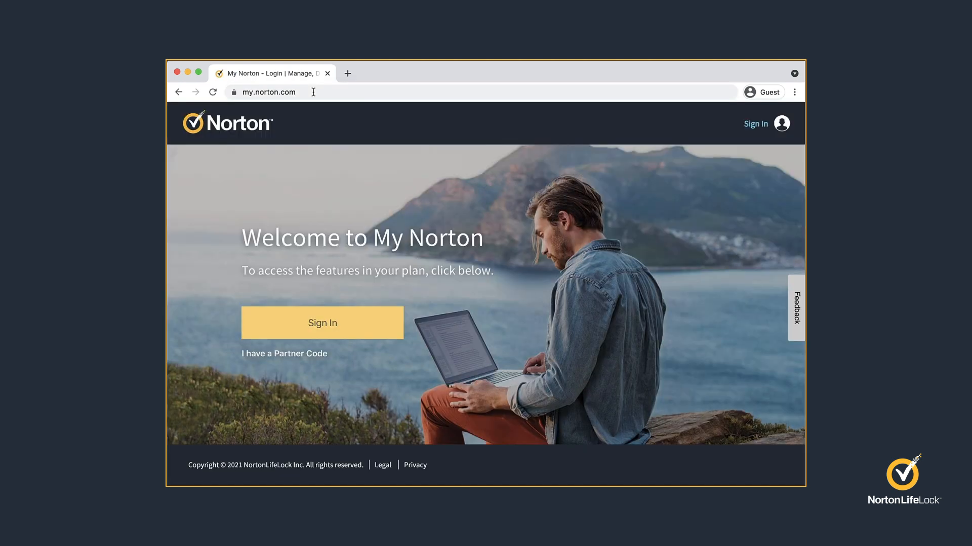
- Sign in to My Norton with the username 'nlokusers'
{"action": "left_click", "coordinate": [322, 323]}
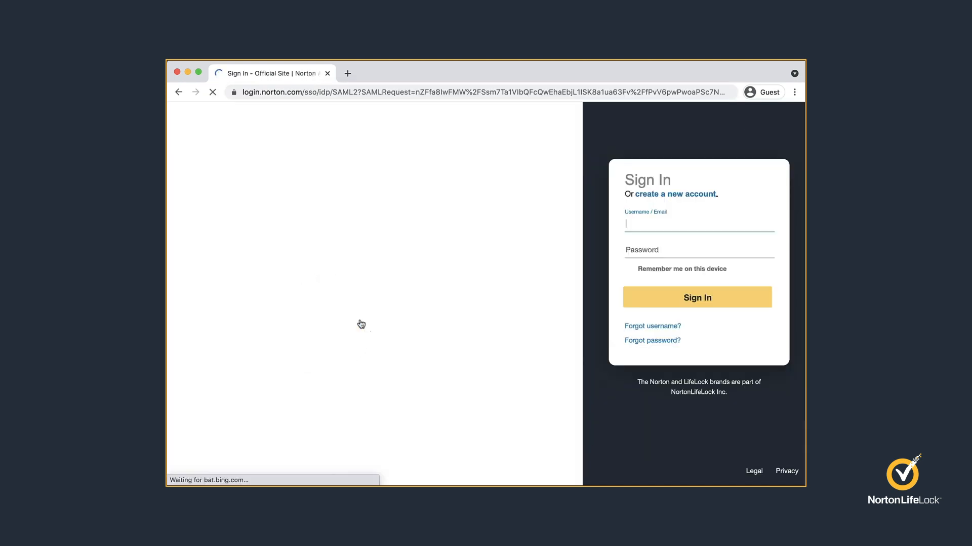
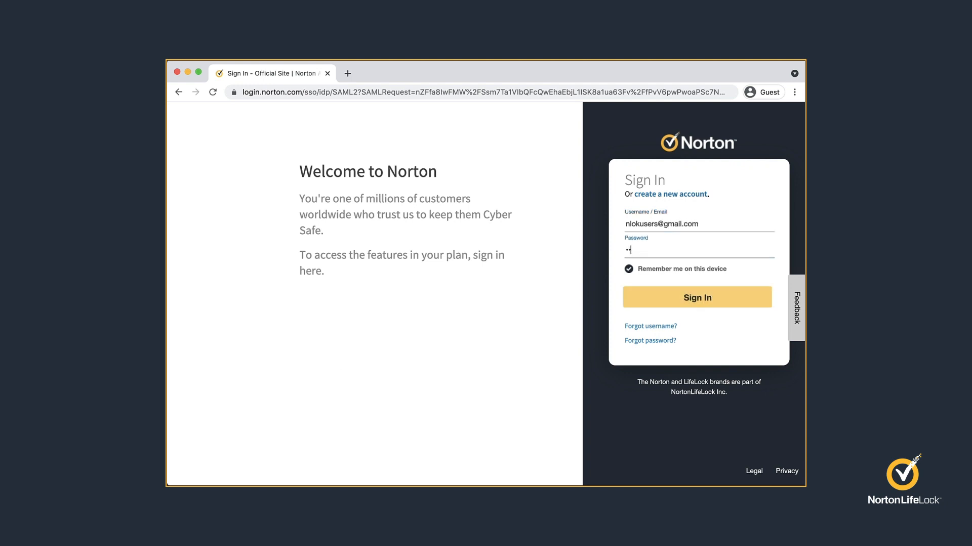
{"action": "left_click", "coordinate": [696, 297]}
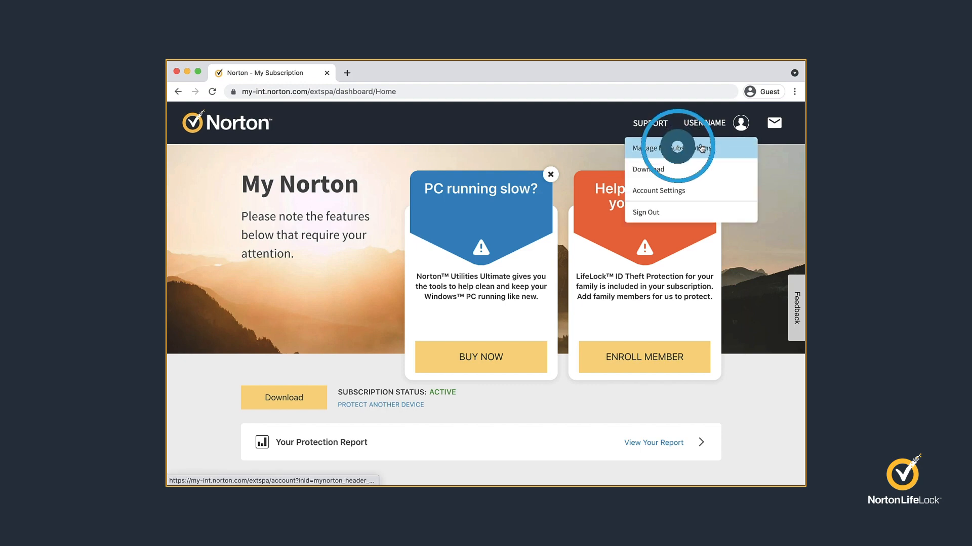
- Open Manage Subscriptions from the user name menu to list the active plans
{"action": "left_click", "coordinate": [672, 149]}
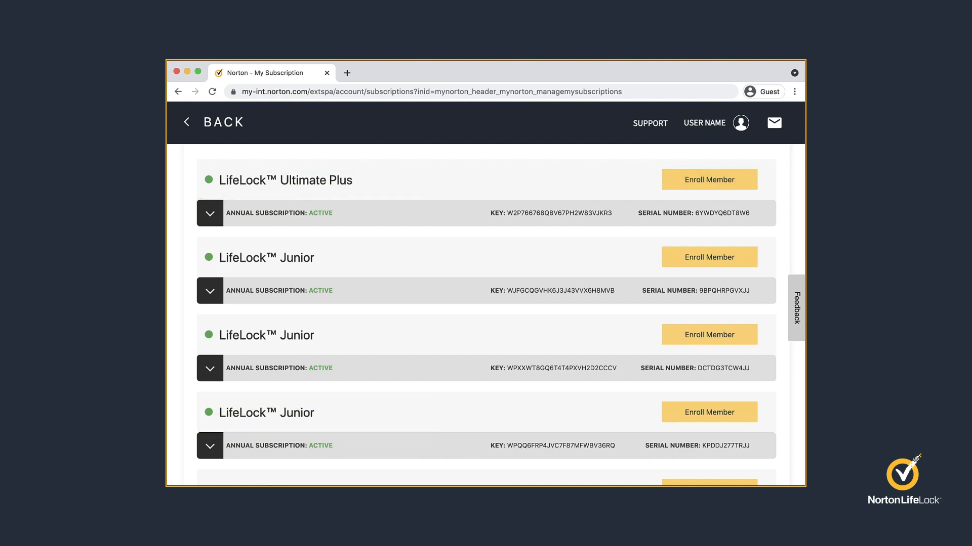
{"action": "mouse_move", "coordinate": [638, 185]}
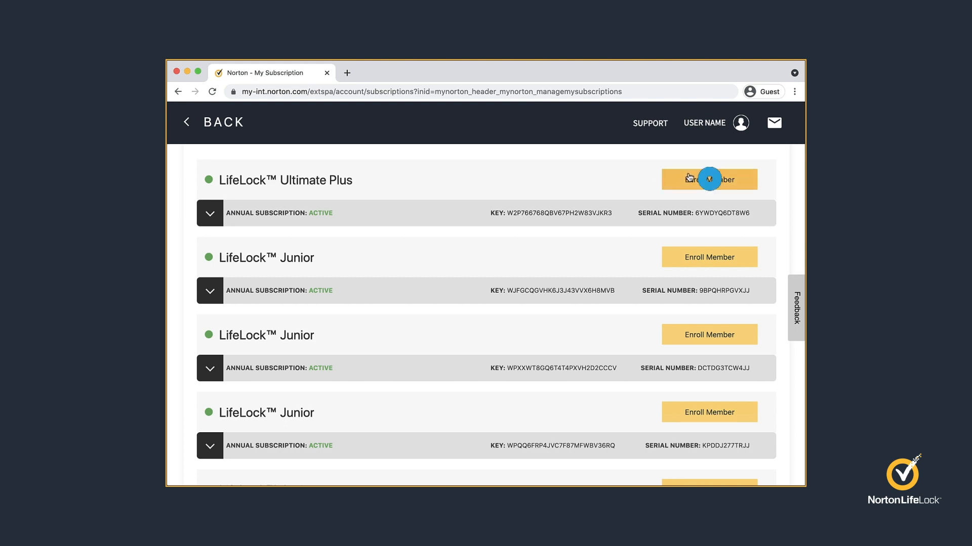
- Start enrolling a member on LifeLock Ultimate Plus and enter Adult 2's name, 'N newmember'
{"action": "left_click", "coordinate": [709, 179]}
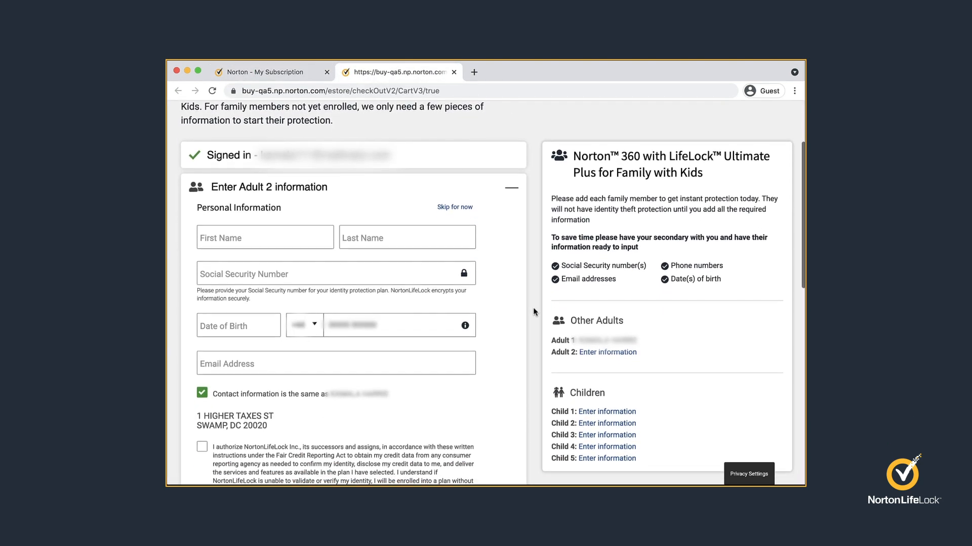
{"action": "type", "text": "New"}
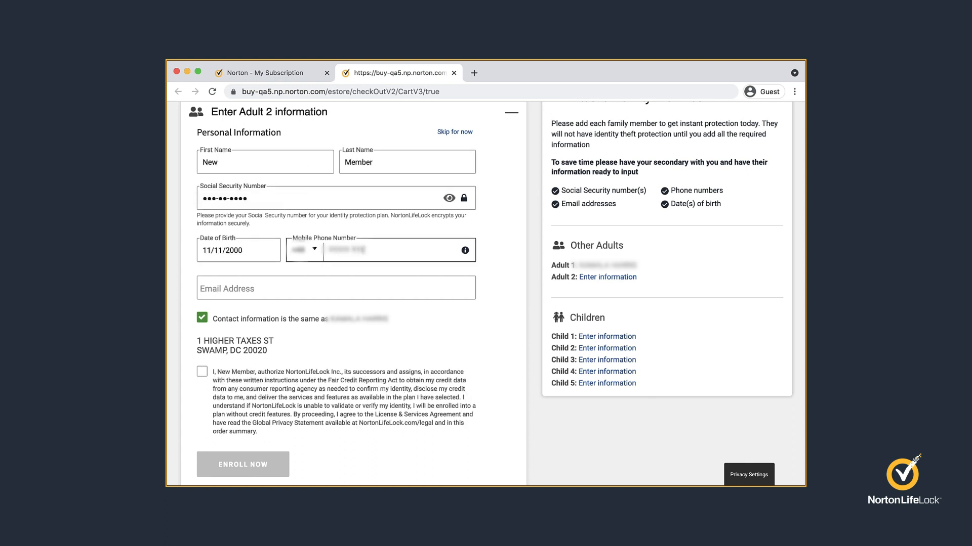
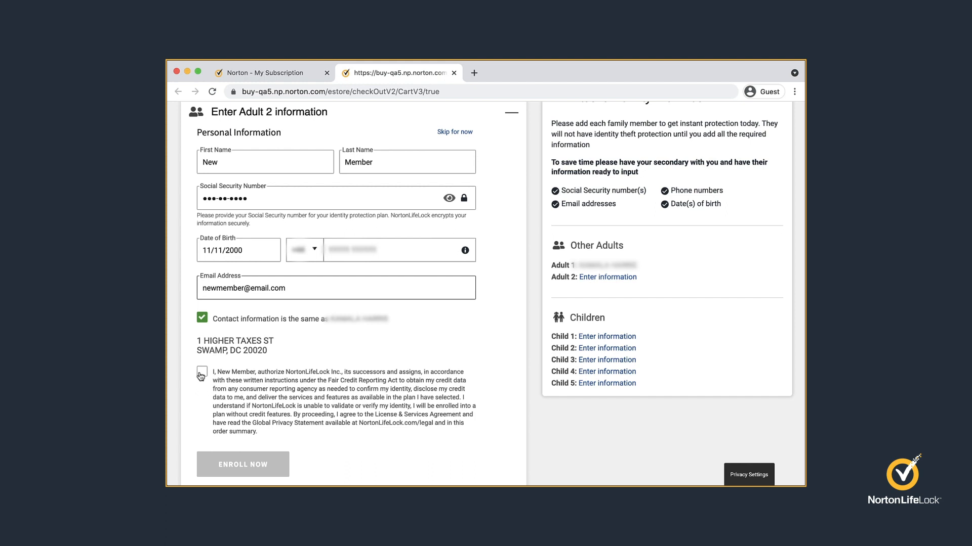
- Accept the credit check authorization and submit Adult 2's enrollment
{"action": "left_click", "coordinate": [201, 372]}
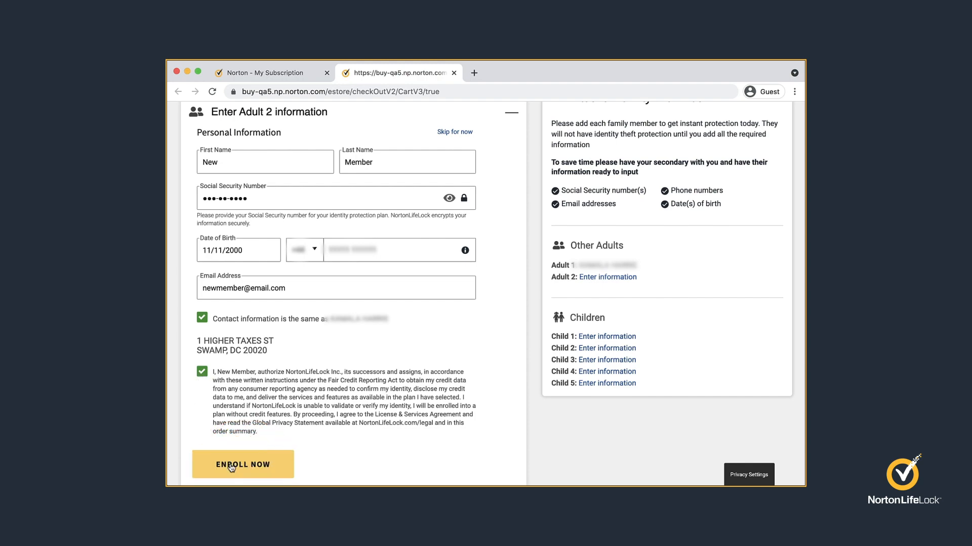
{"action": "left_click", "coordinate": [243, 464]}
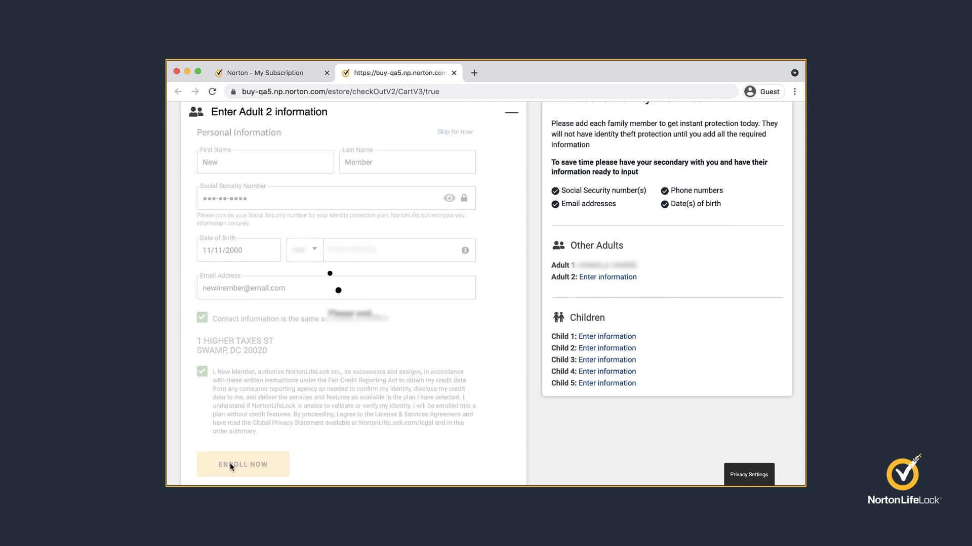
{"action": "left_click", "coordinate": [243, 465]}
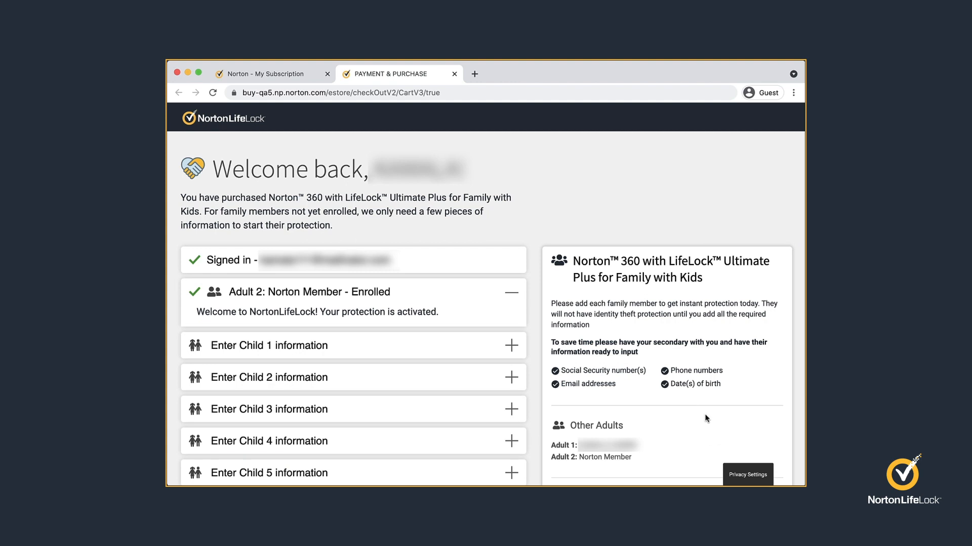